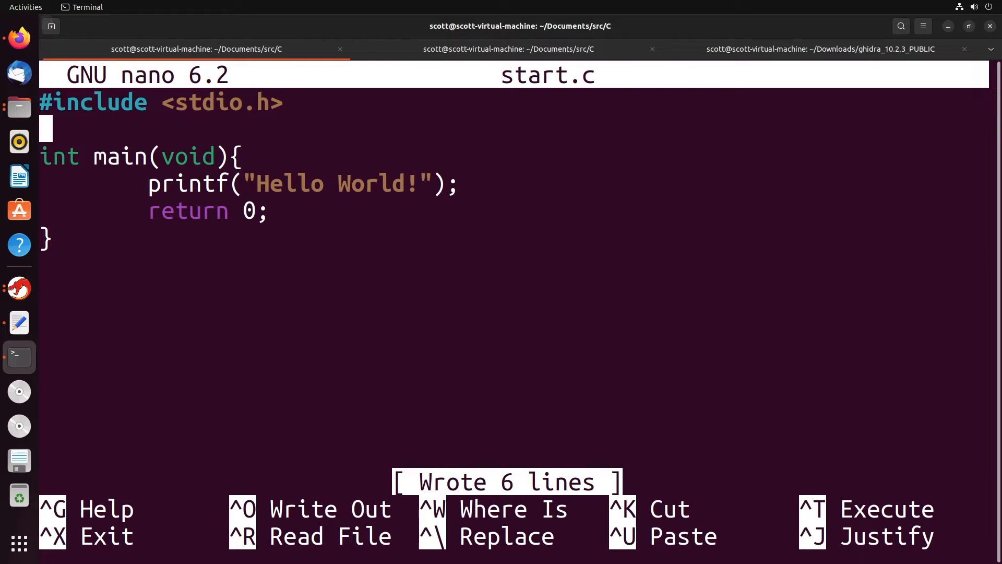
- Compile start.c into the start executable with gcc in the second shell session
left_click(507, 49)
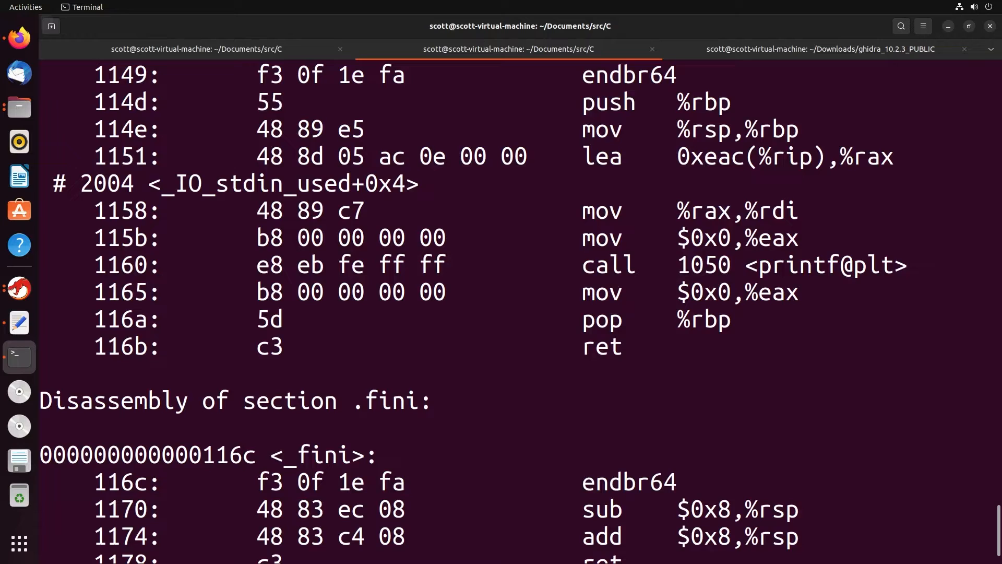
type("gcc start.c -o start")
type("objdump -d start")
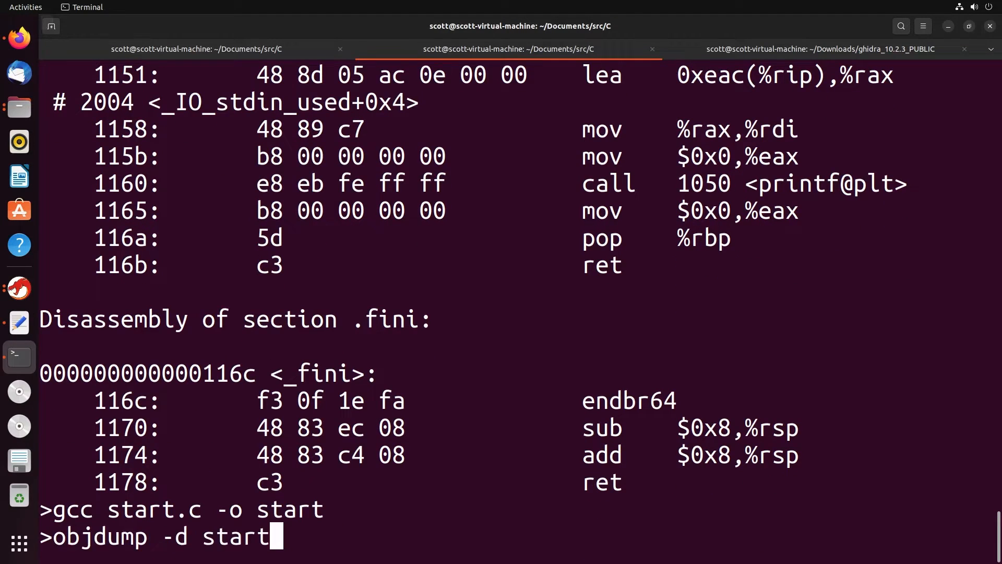
key("Return")
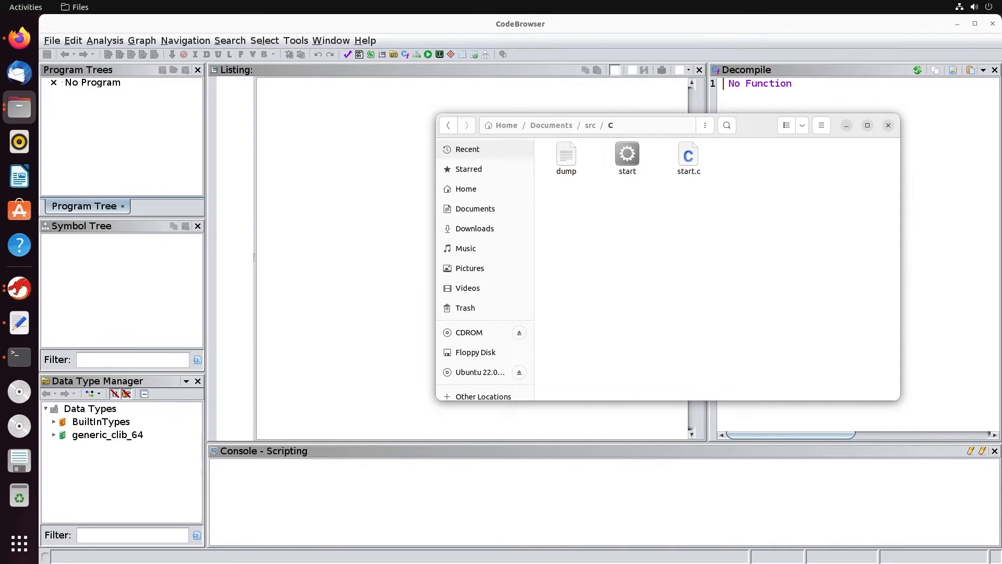
- Import the start executable into Ghidra as ELF x86:LE:64 with default settings
double_click(627, 159)
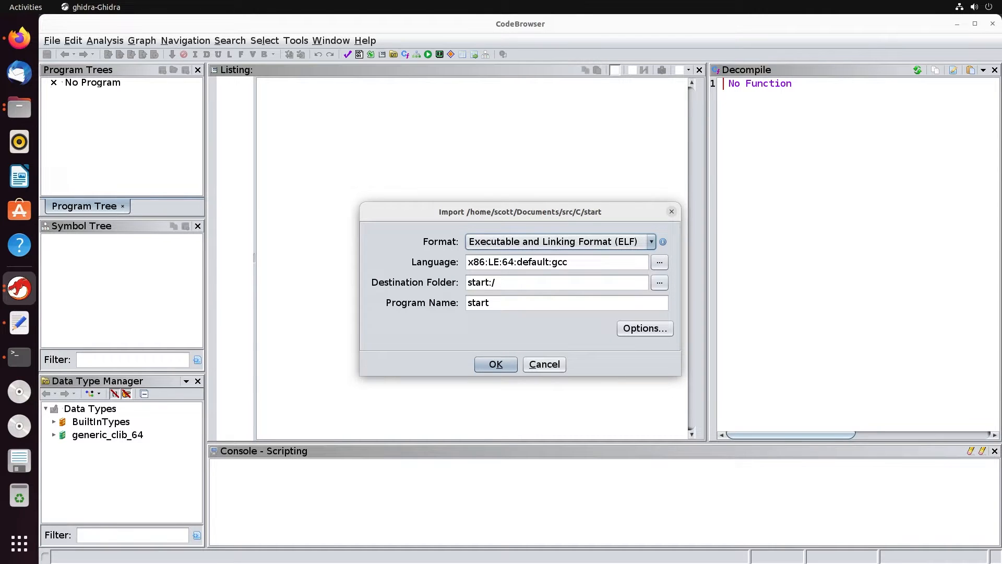
left_click(495, 363)
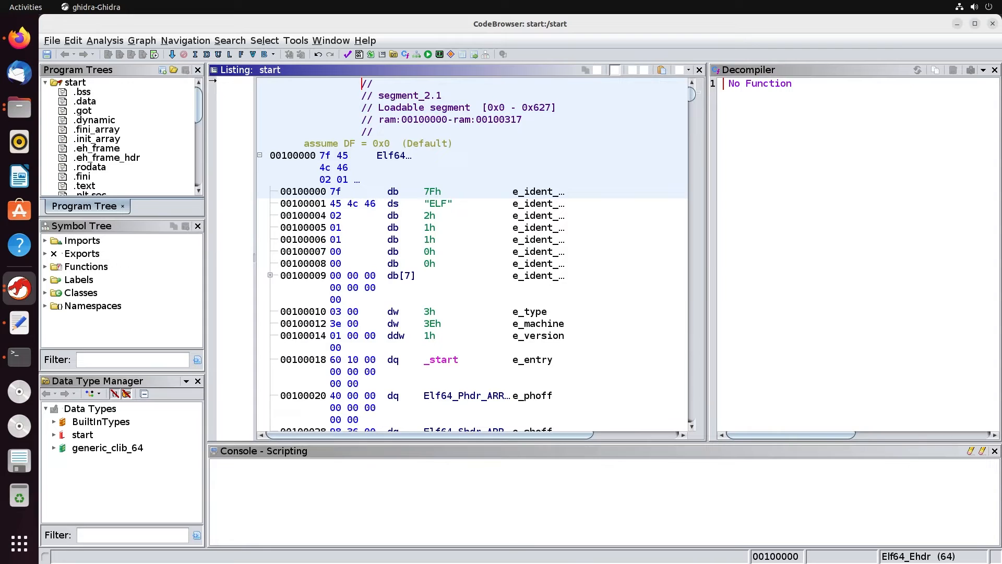
- Expand Functions and show main's listing with its decompiled printf("Hello World!") string load
left_click(85, 266)
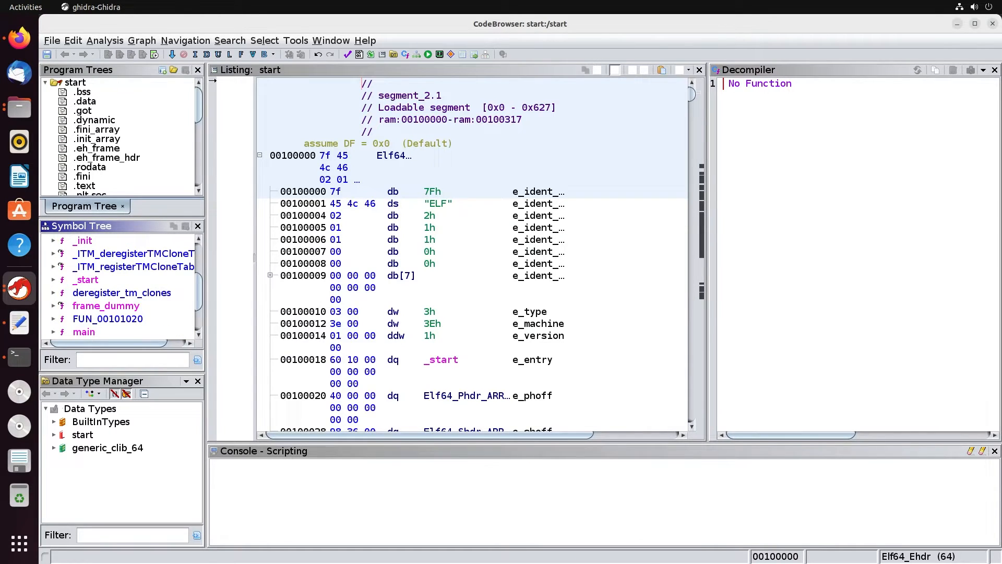
double_click(84, 292)
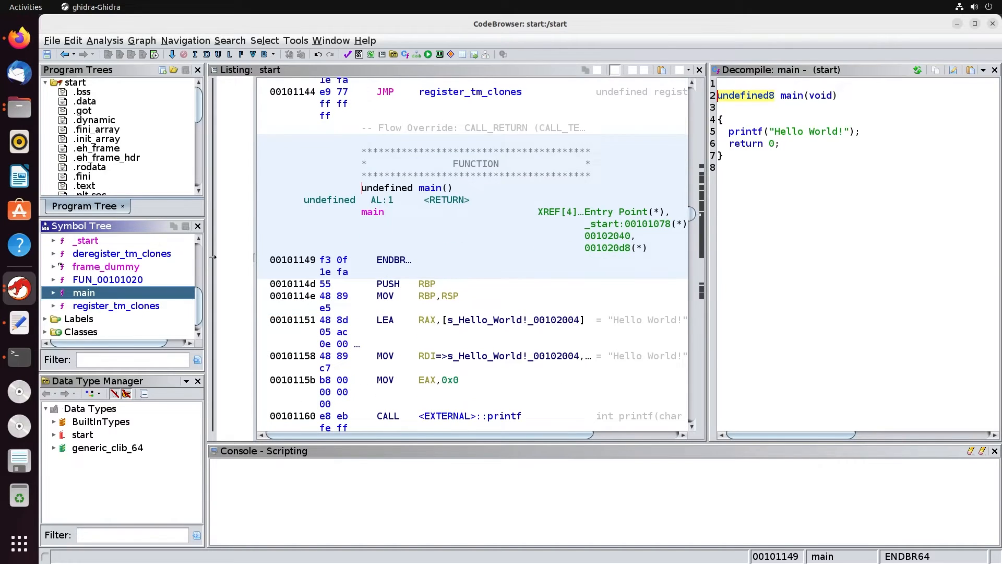
left_click(448, 296)
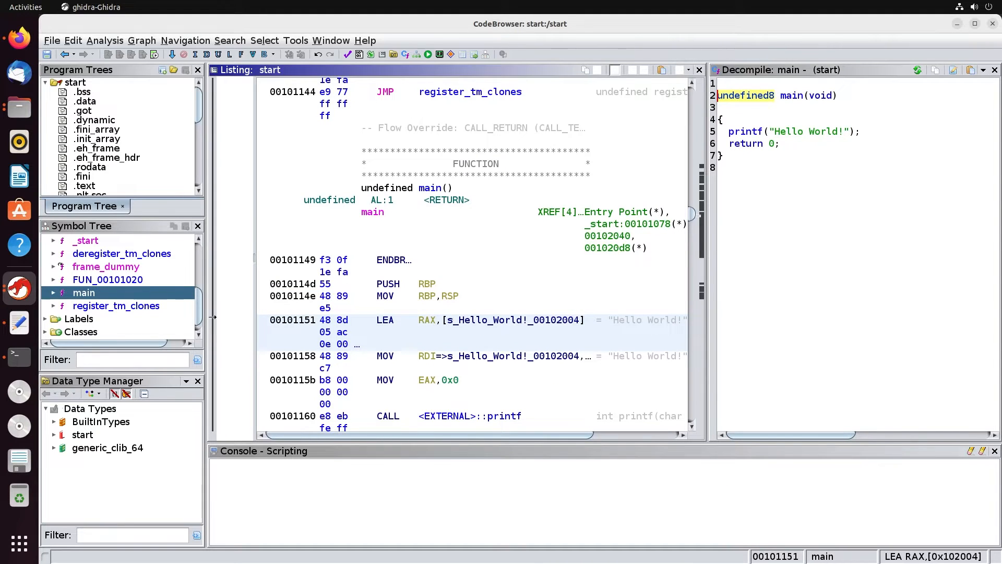
left_click(385, 320)
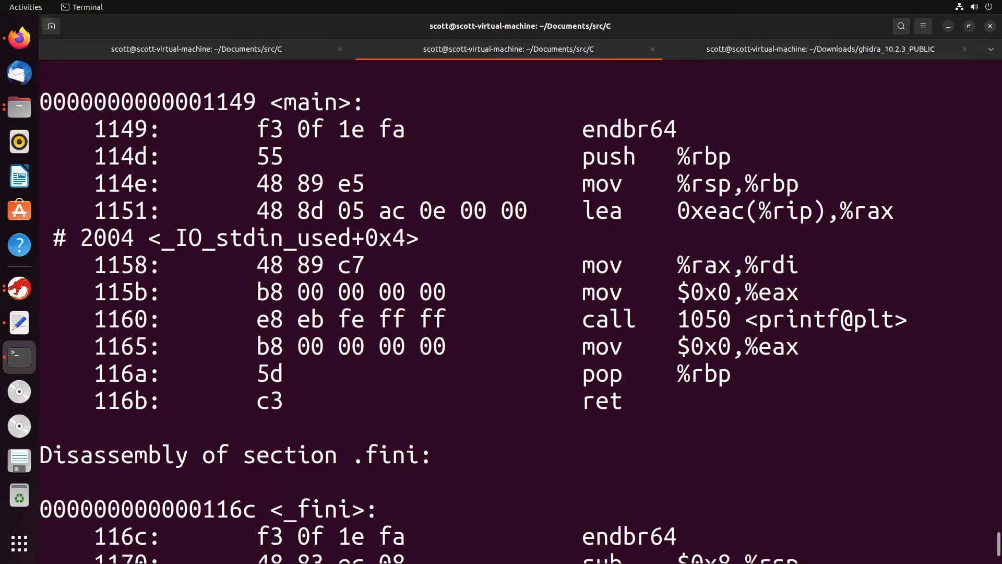
- Review the objdump disassembly of main in Terminal before returning to Ghidra's listing
double_click(866, 210)
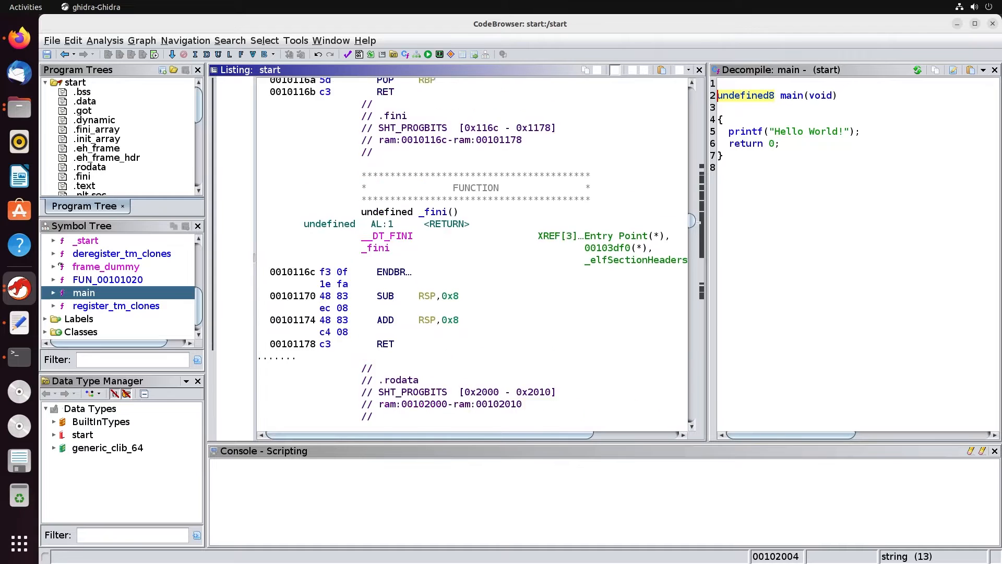
scroll("down", 3)
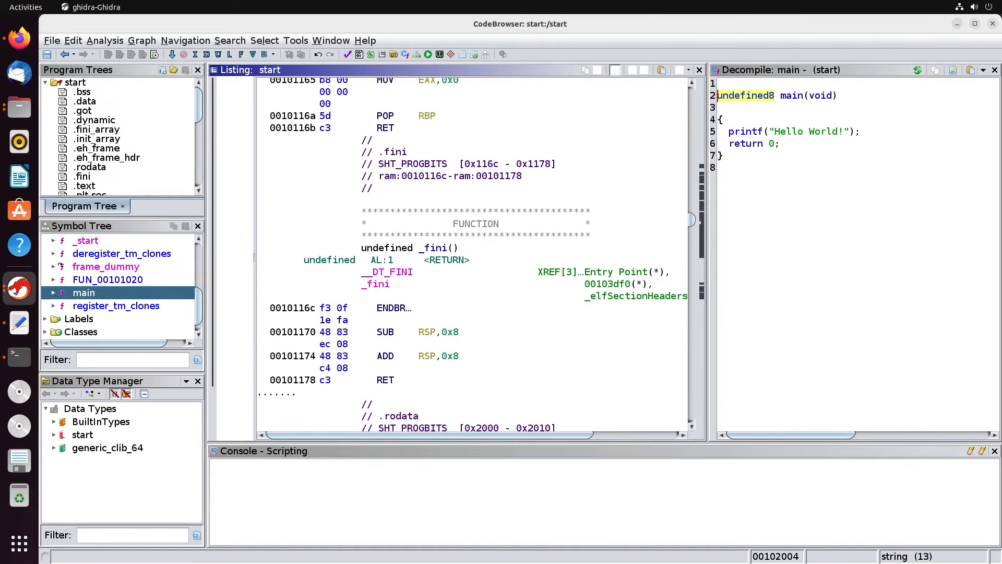
scroll("down", 3)
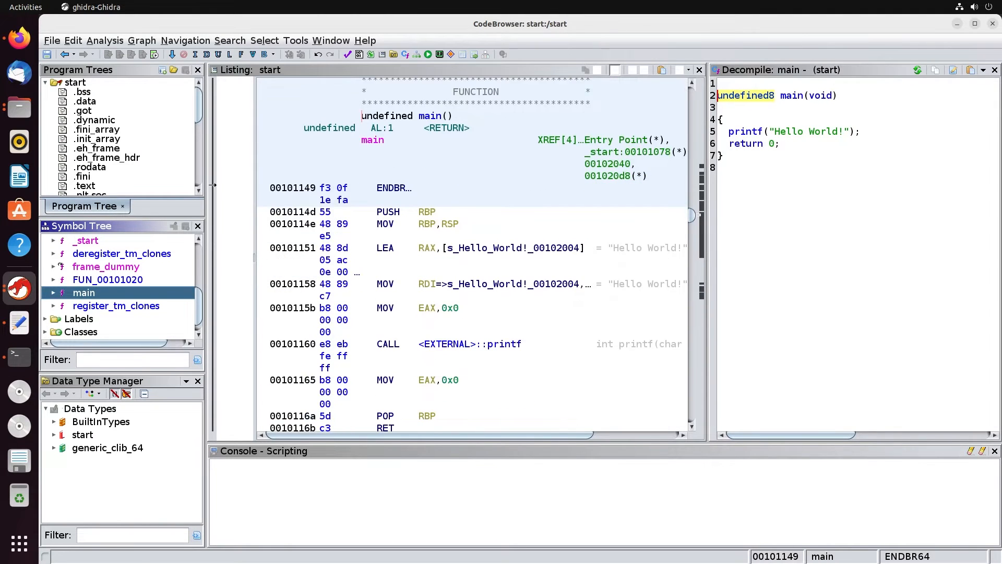
scroll("down", 3)
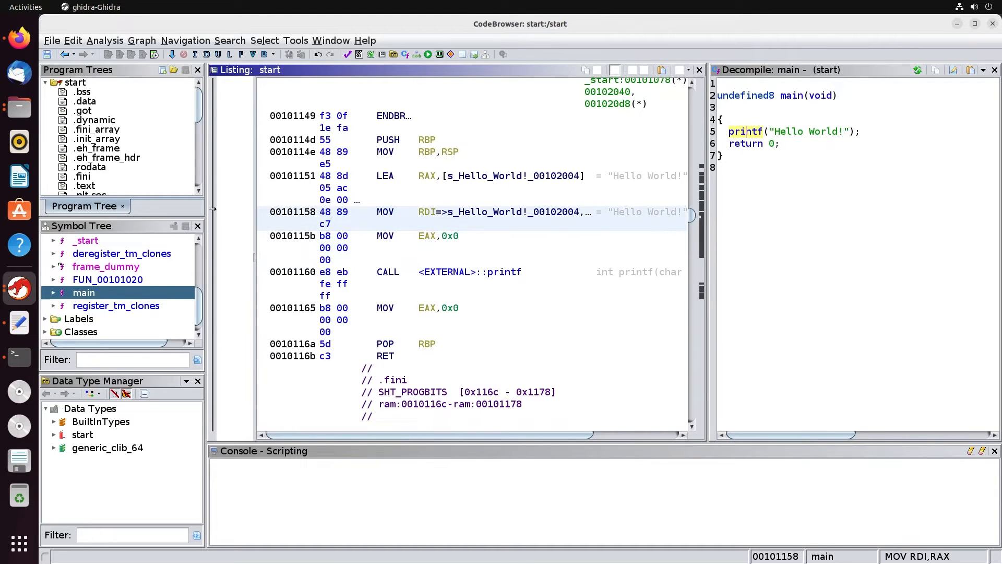
left_click(388, 272)
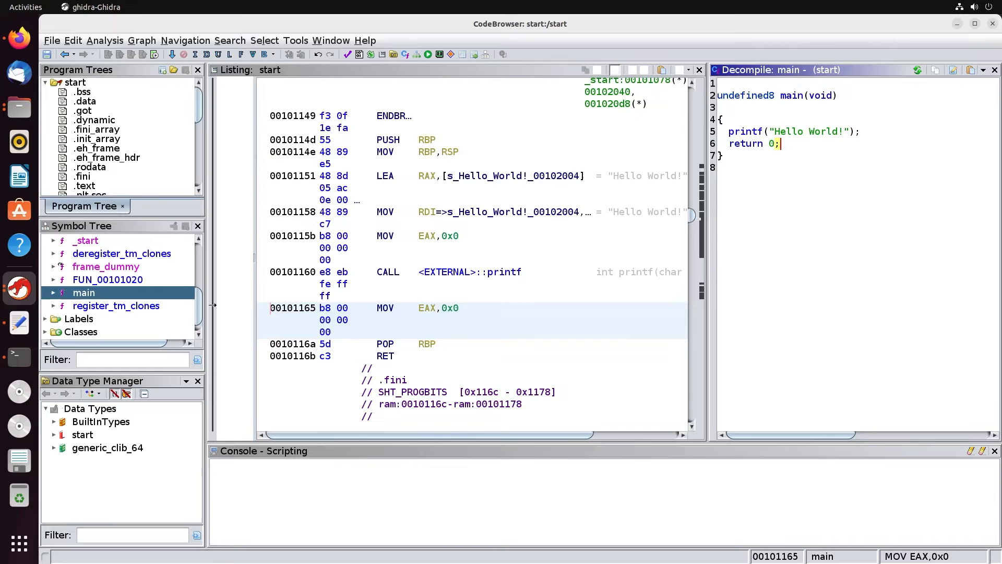
left_click(388, 271)
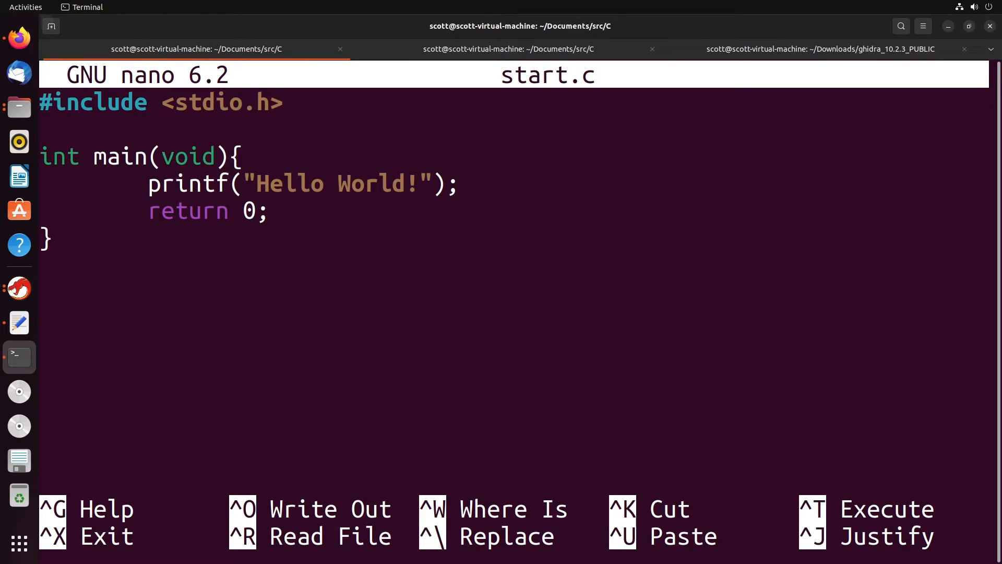
- Leave the nano editor for start.c to begin re-importing the start binary
key("ctrl+o")
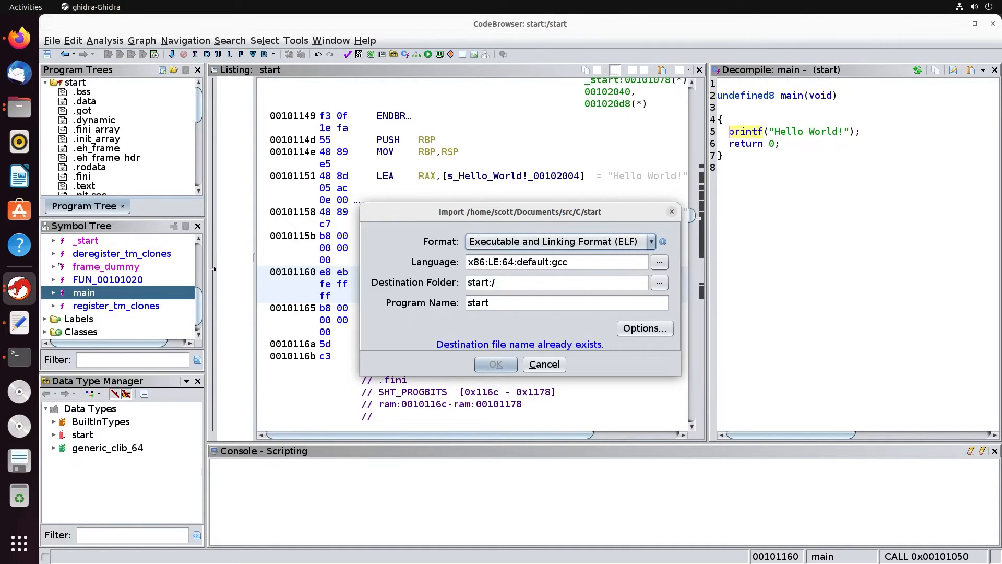
- Import the executable as a separate program named start2 and accept analyzing it now
left_click(565, 302)
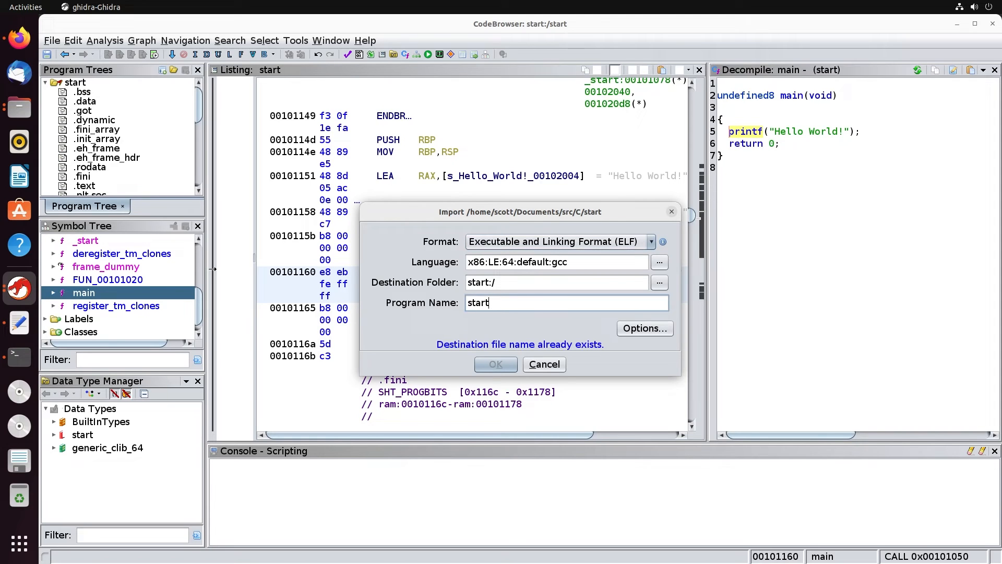
type("2")
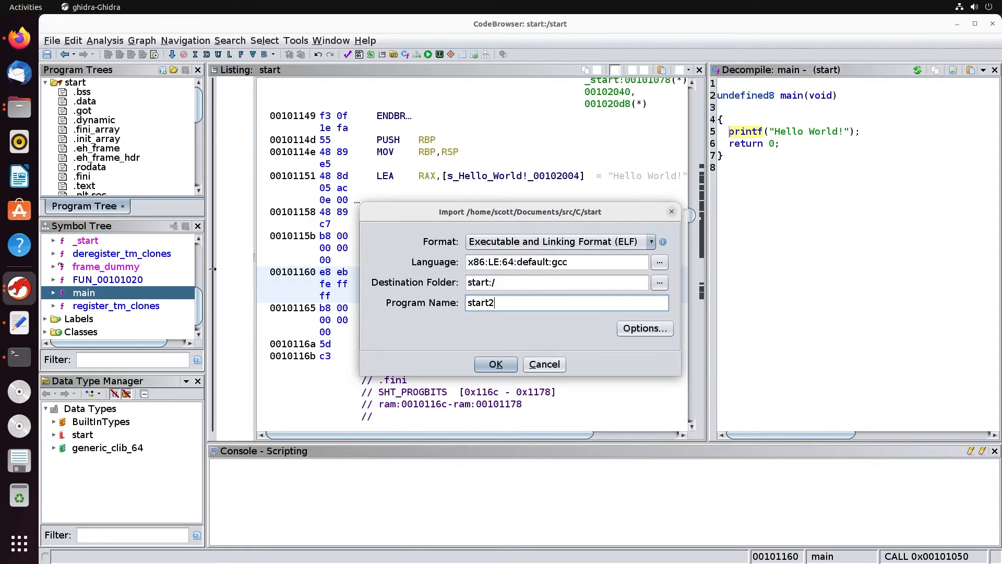
left_click(495, 364)
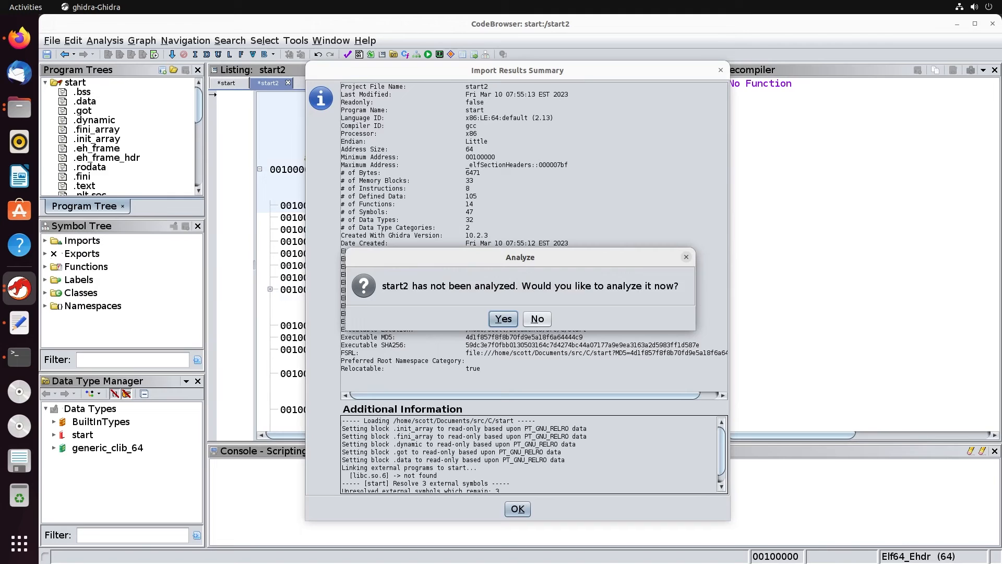
left_click(502, 318)
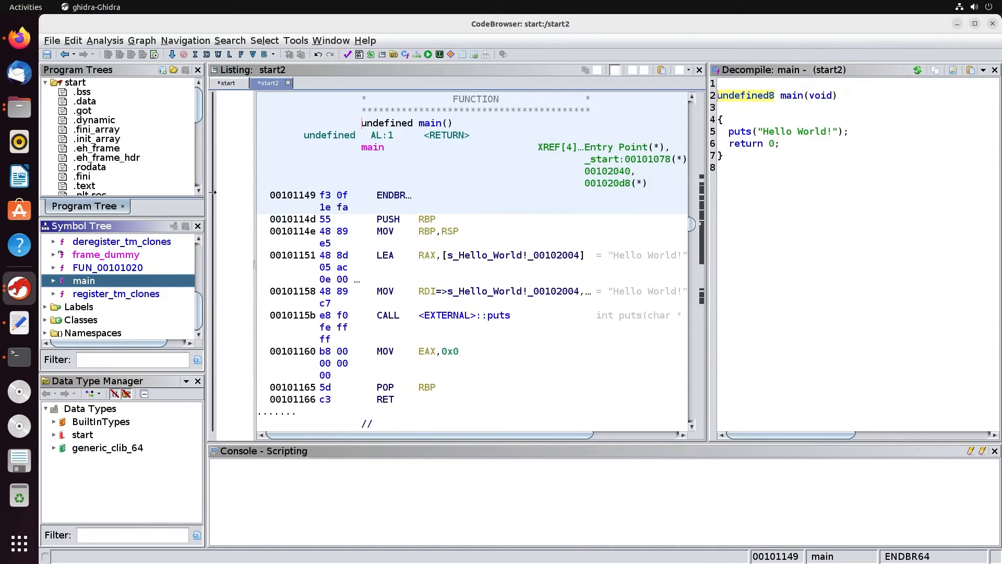
left_click(460, 314)
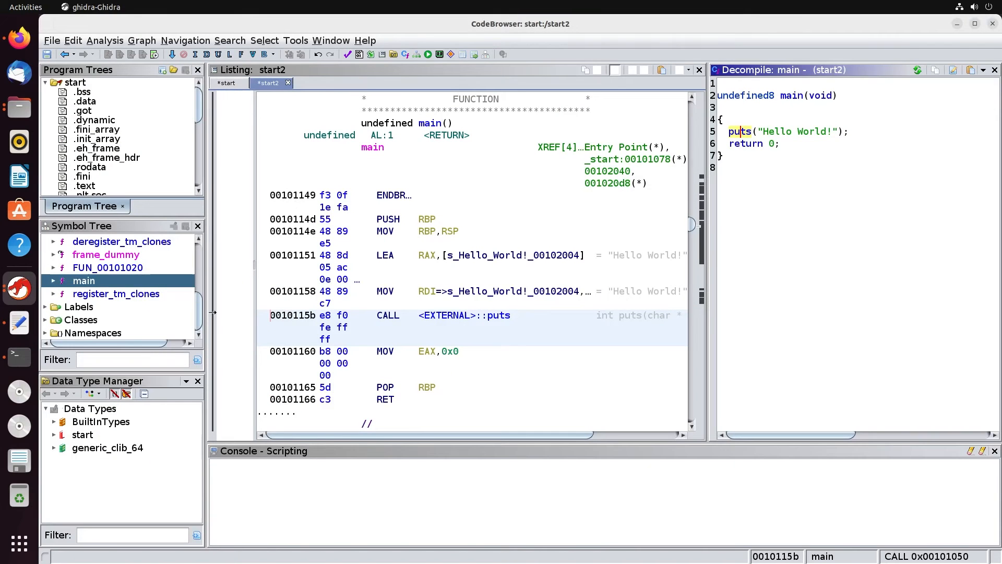
mouse_move(799, 132)
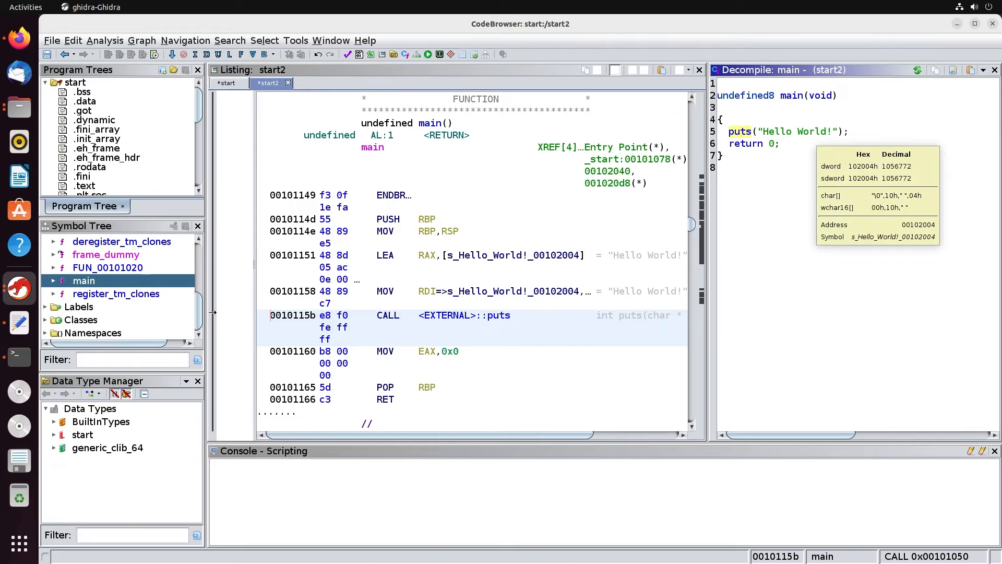
- Jump from main's Hello World! string to its storage at s_Hello_World!_00102004 in .rodata
left_click(386, 399)
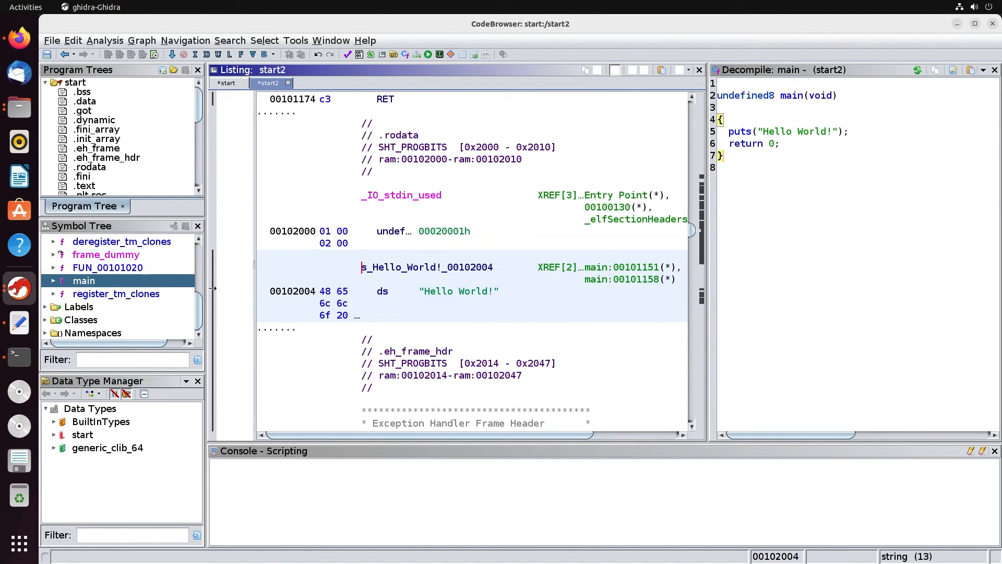
left_click(441, 291)
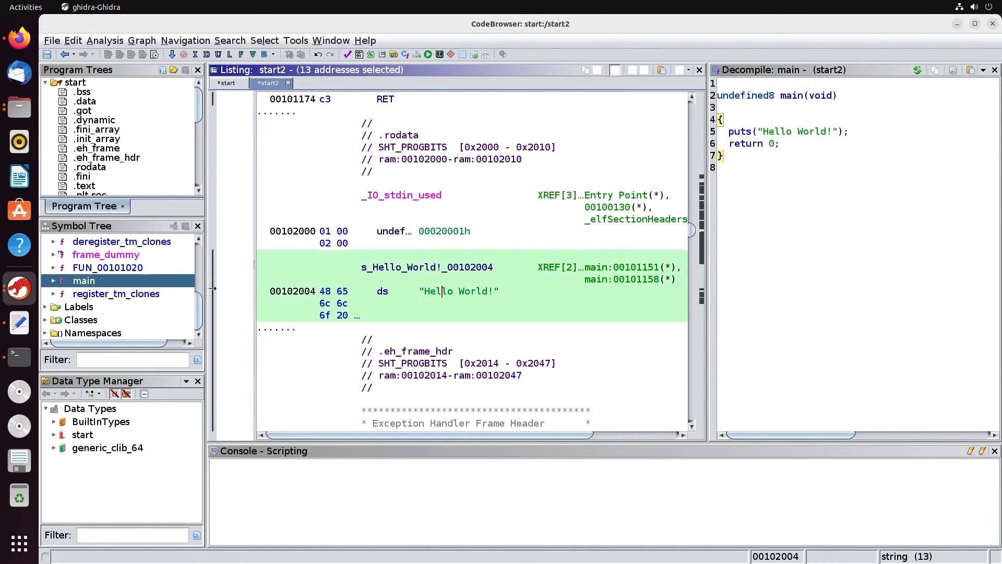
left_click(448, 291)
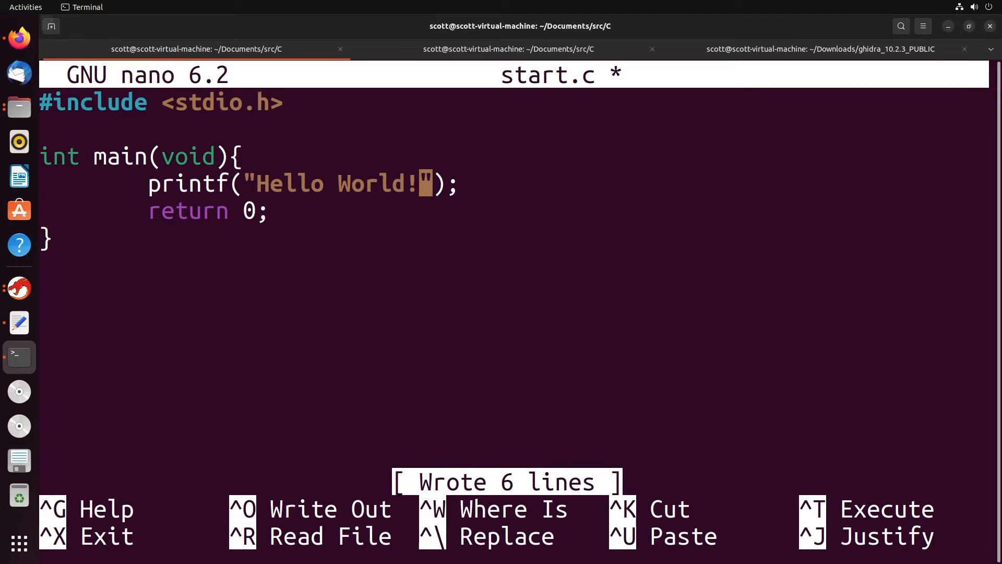
- Add \n to the printf Hello World! string in start.c and write the file
type("\"")
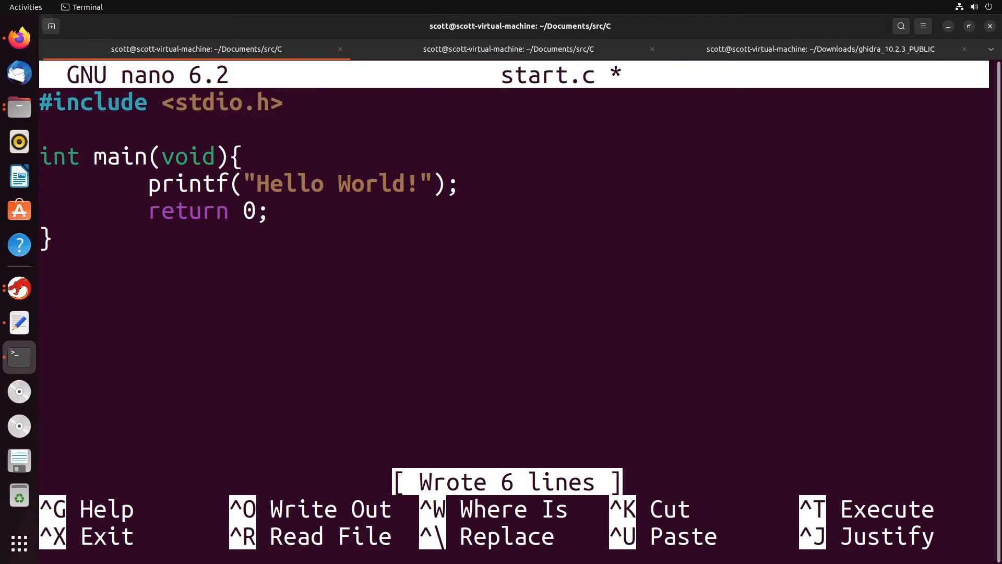
key("ctrl+o")
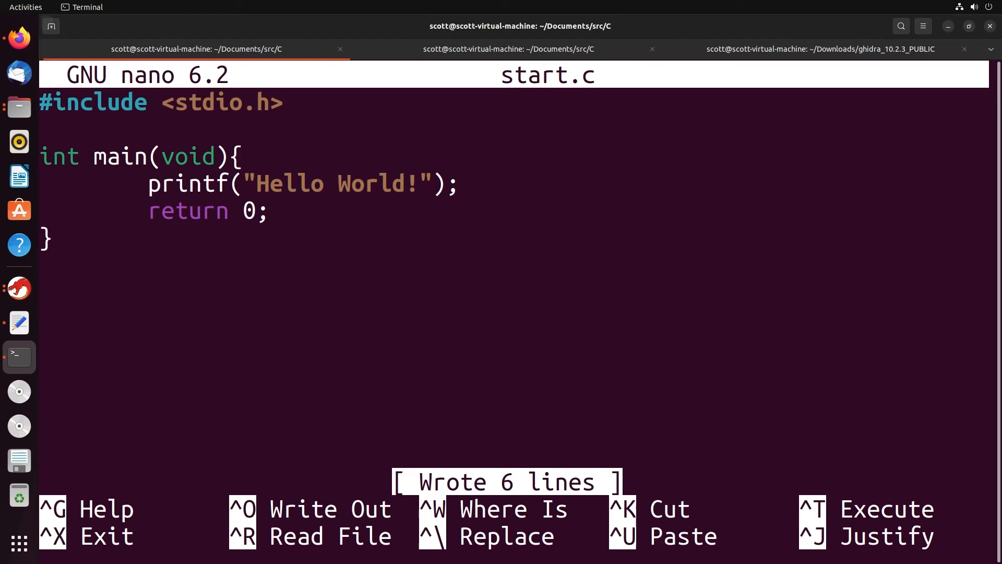
type("\\n")
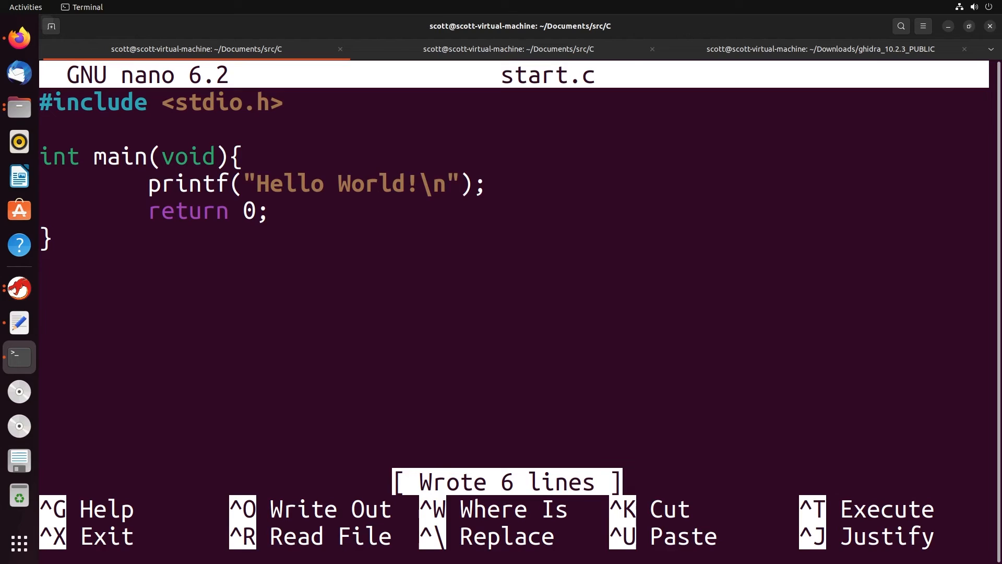
key("BackSpace")
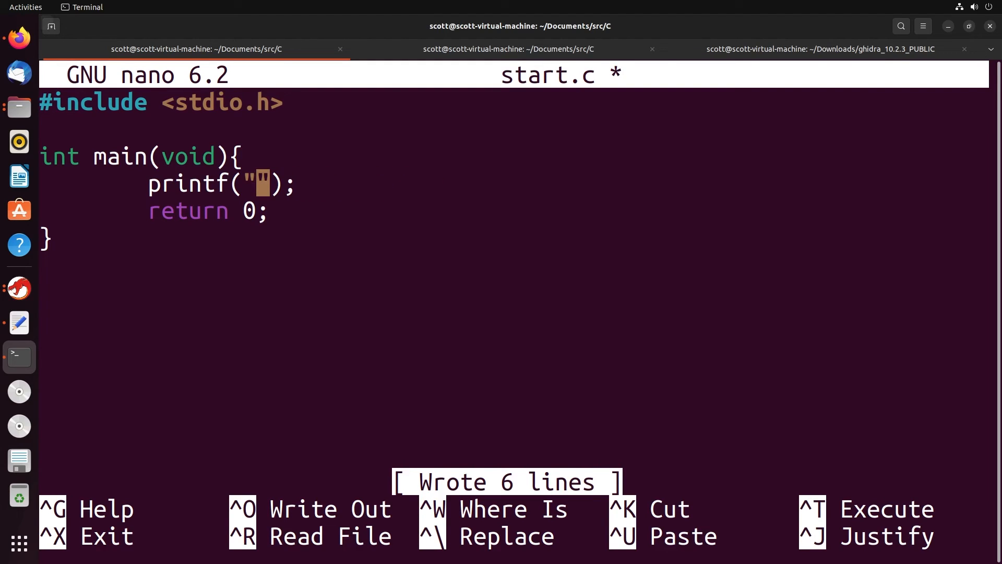
- Change the call to printf("%d",2) in start.c, save it, and return to Ghidra
type("%d\",2")
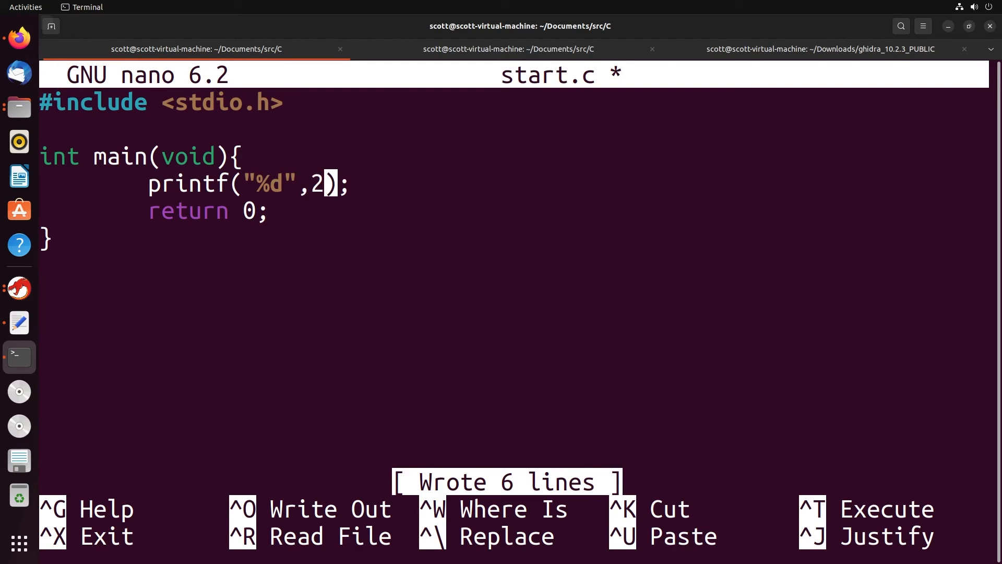
key("ctrl+o")
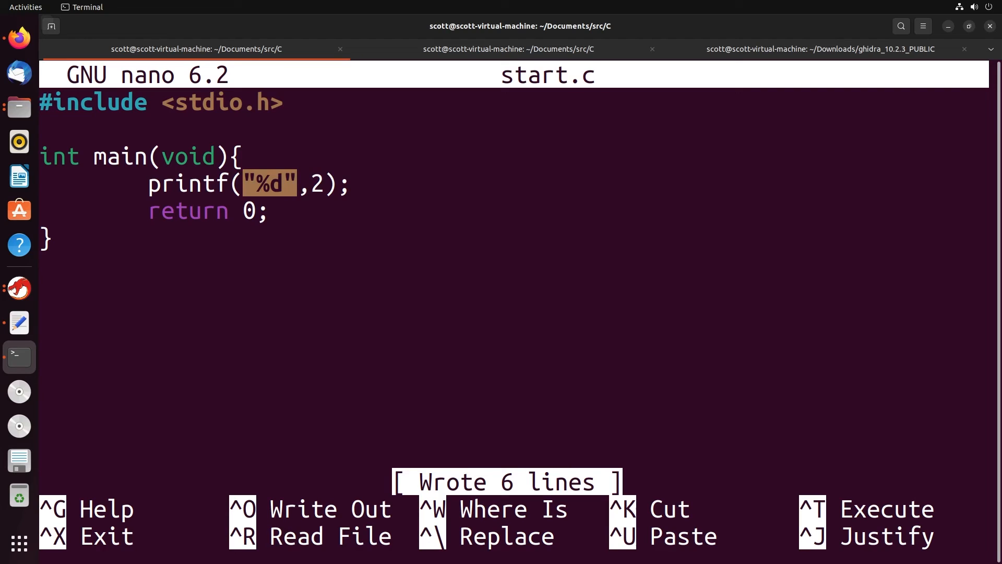
left_click(508, 49)
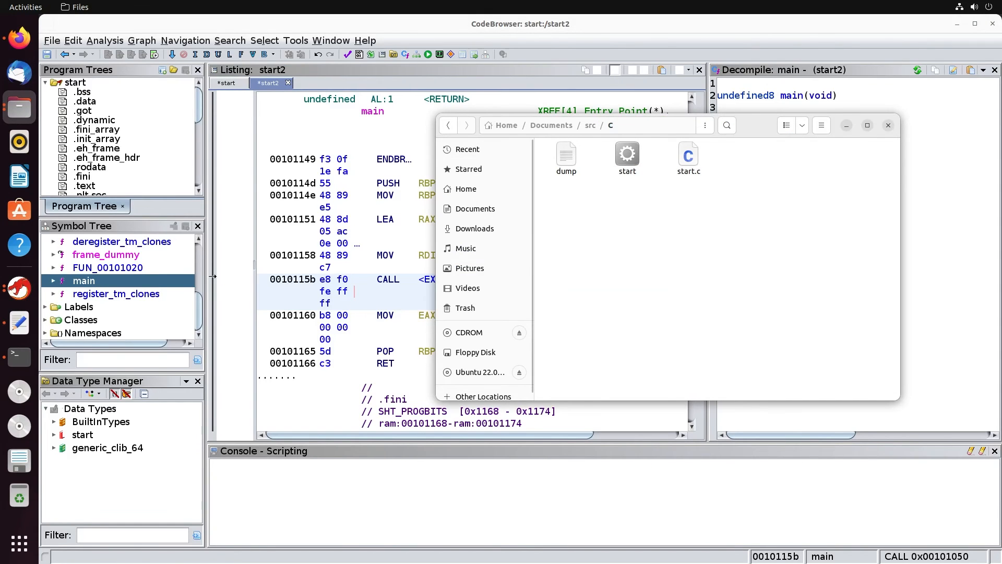
- Locate the rebuilt start binary in Home/Documents/src/C and start importing it into Ghidra
left_click(628, 159)
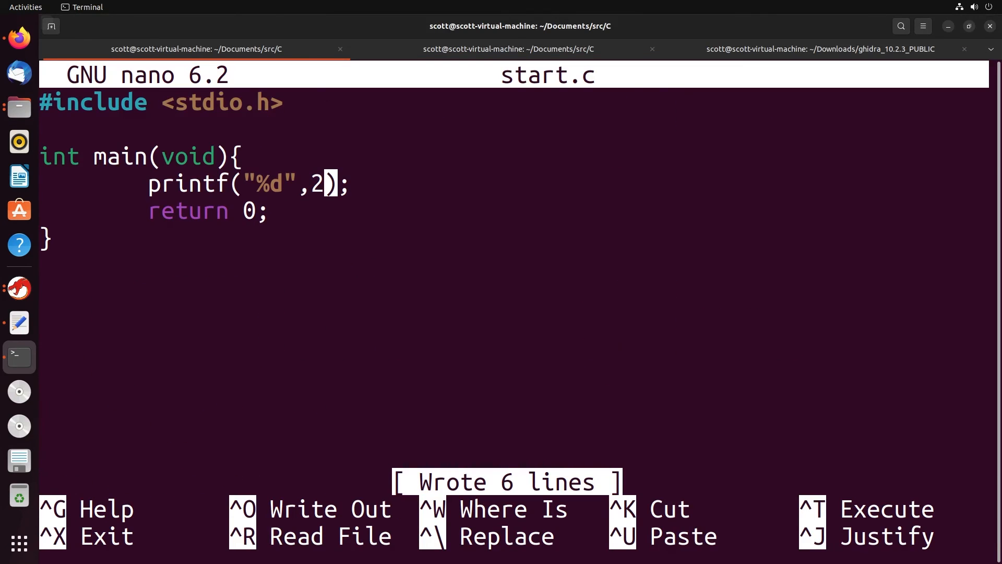
type("\\b")
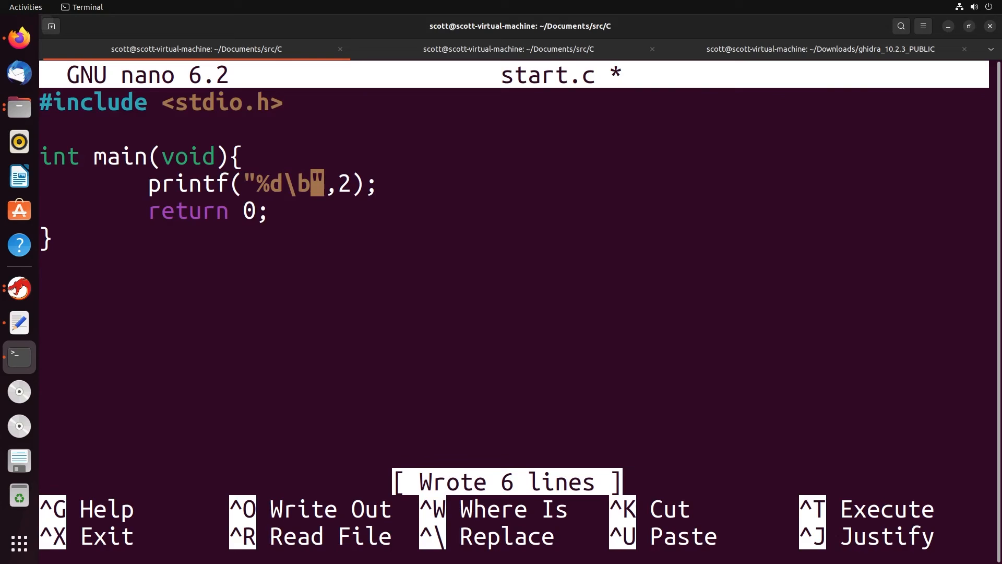
left_click(507, 49)
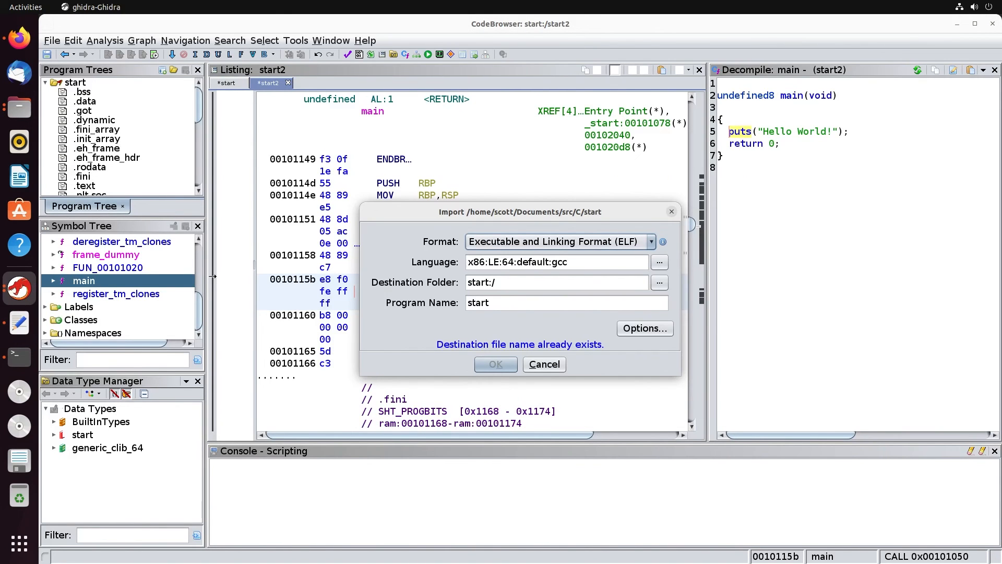
- Import the rebuilt start binary as program 'start3' and accept the results summary
left_click(494, 363)
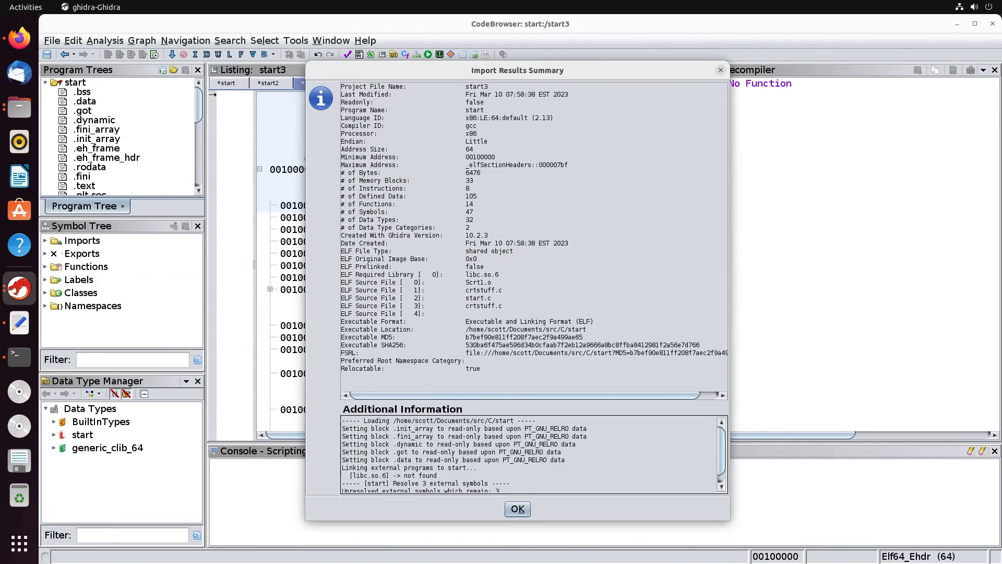
left_click(517, 508)
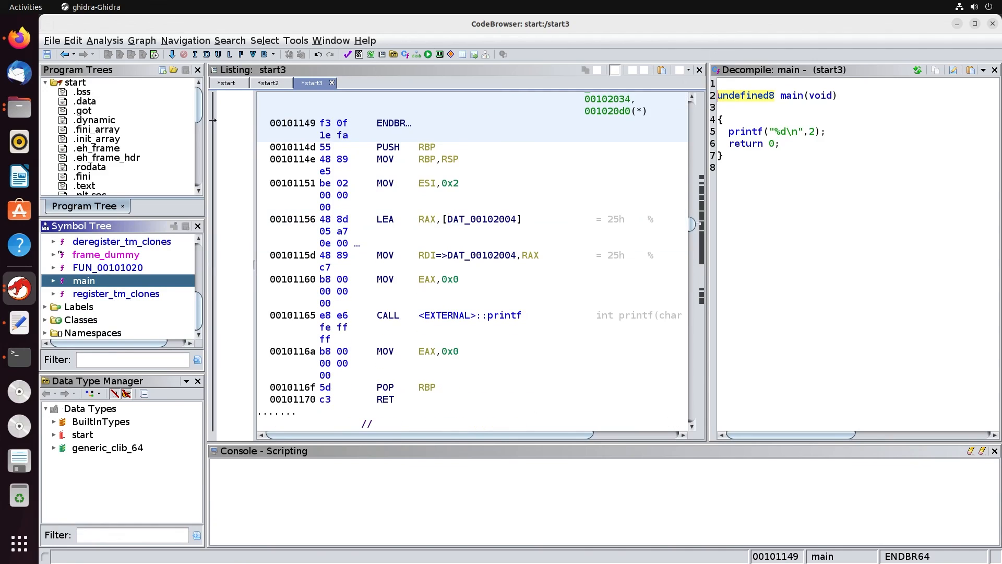
left_click(388, 316)
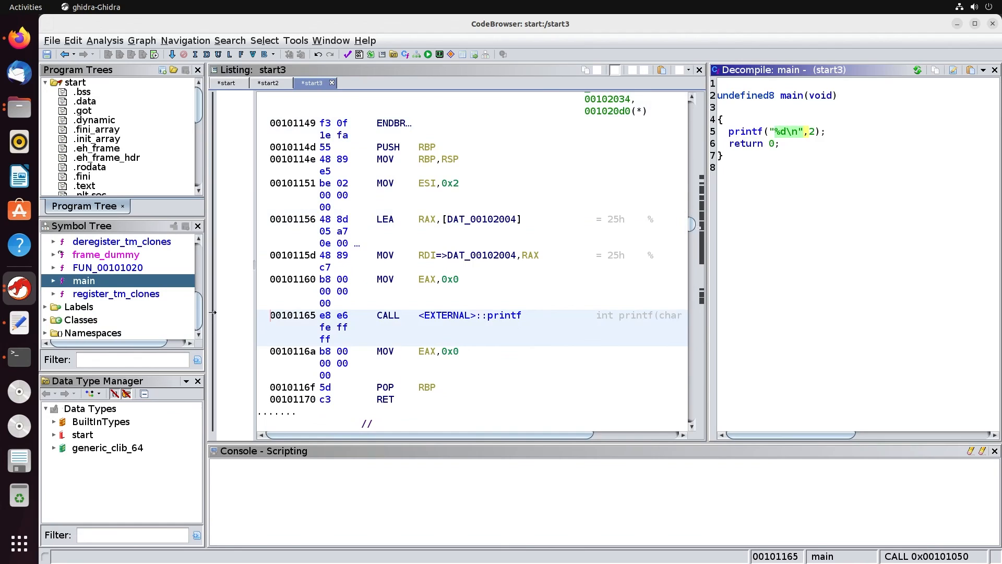
left_click(388, 316)
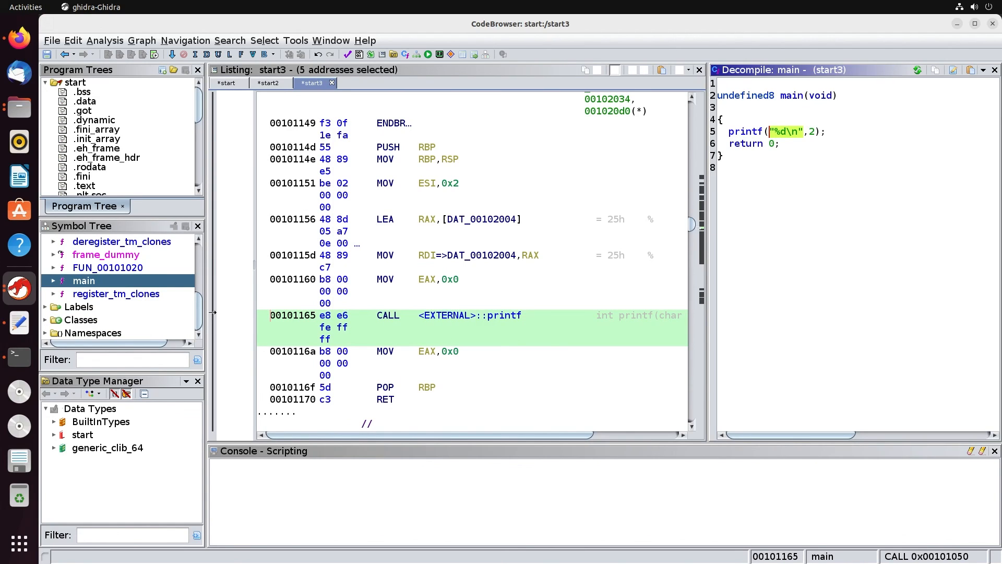